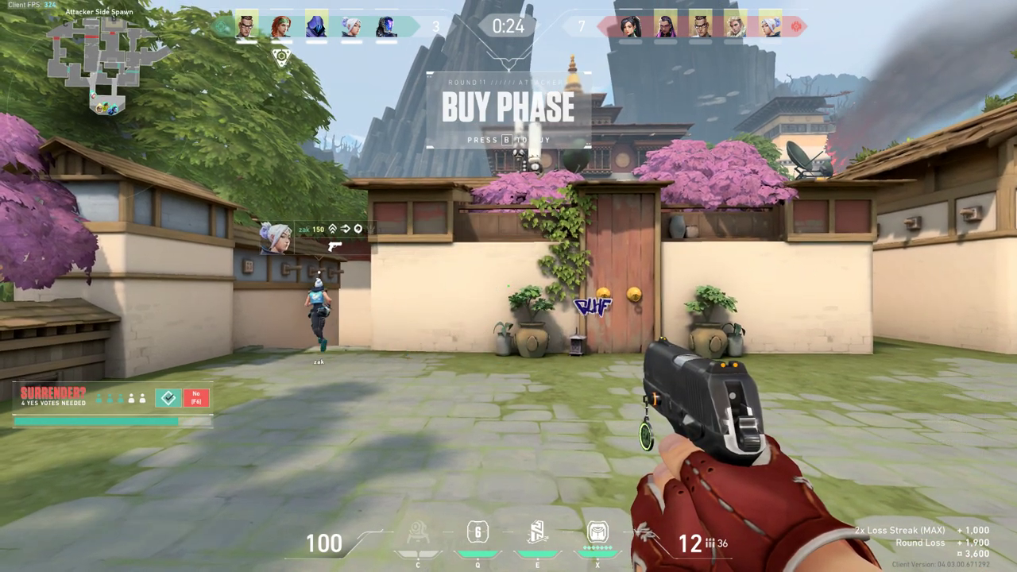
Buy Heavy Shields from the buy menu, then leave the match for the lobby
key(b)
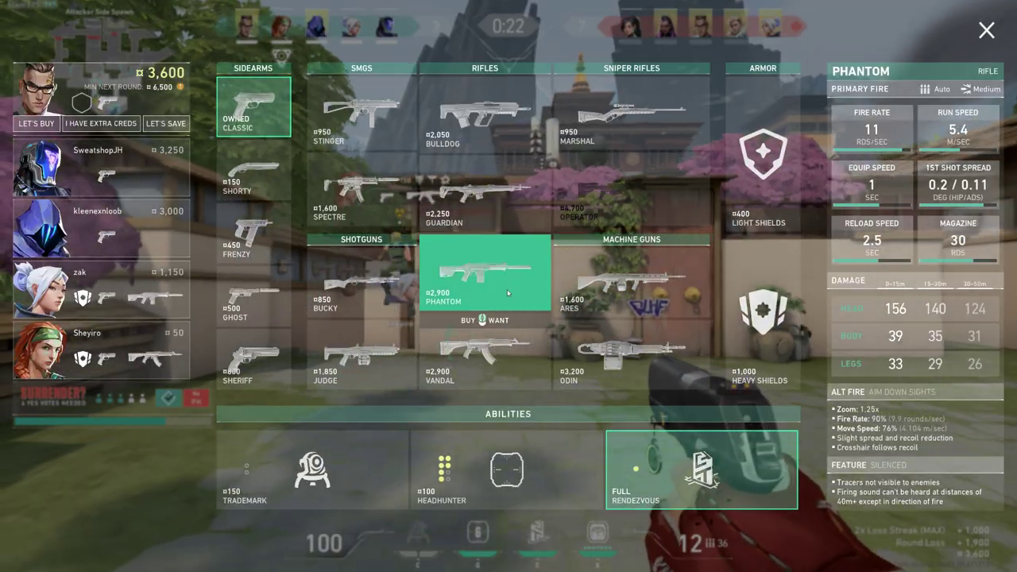
click(311, 468)
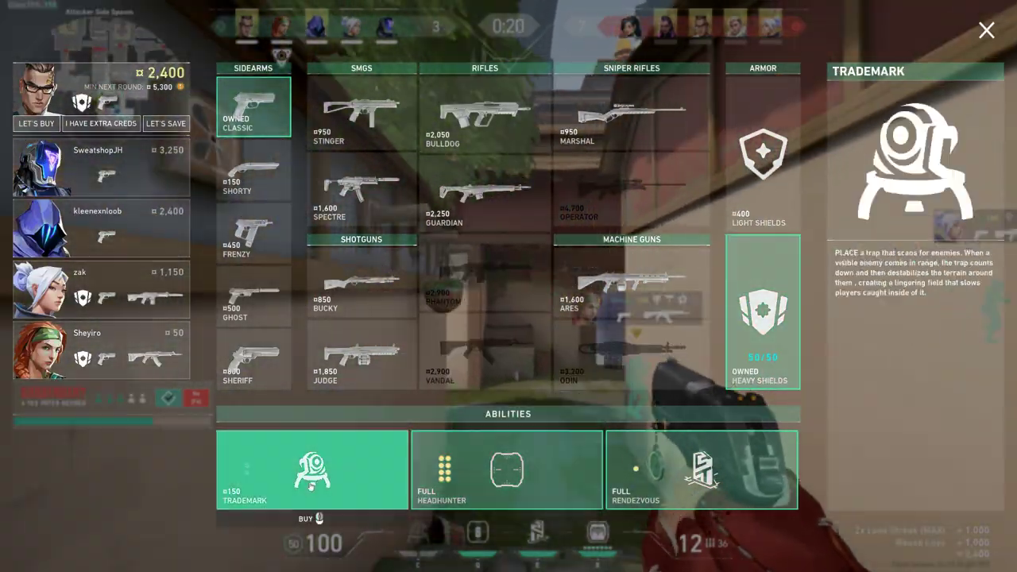
click(985, 31)
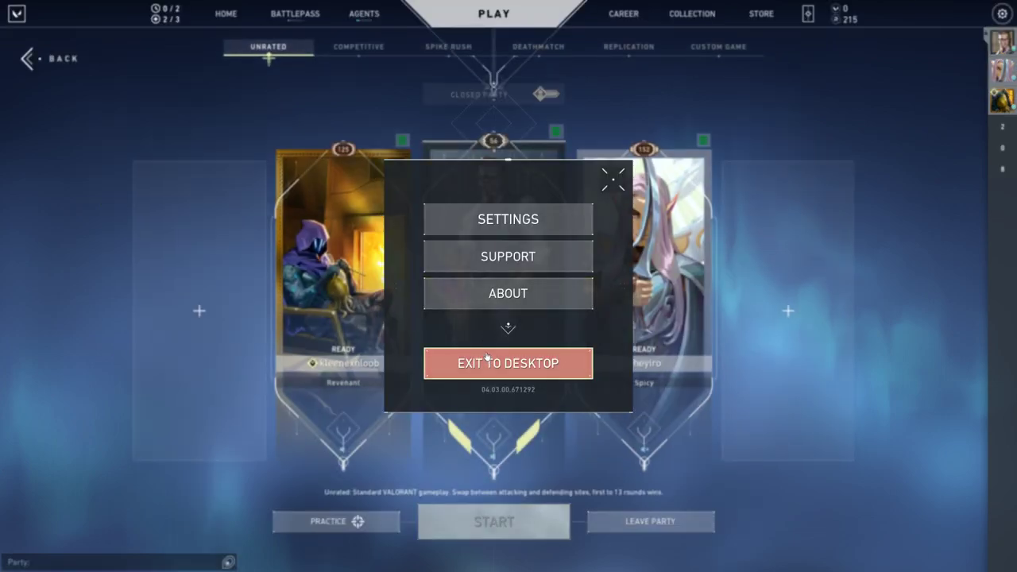
Exit Valorant to the Windows desktop
click(509, 362)
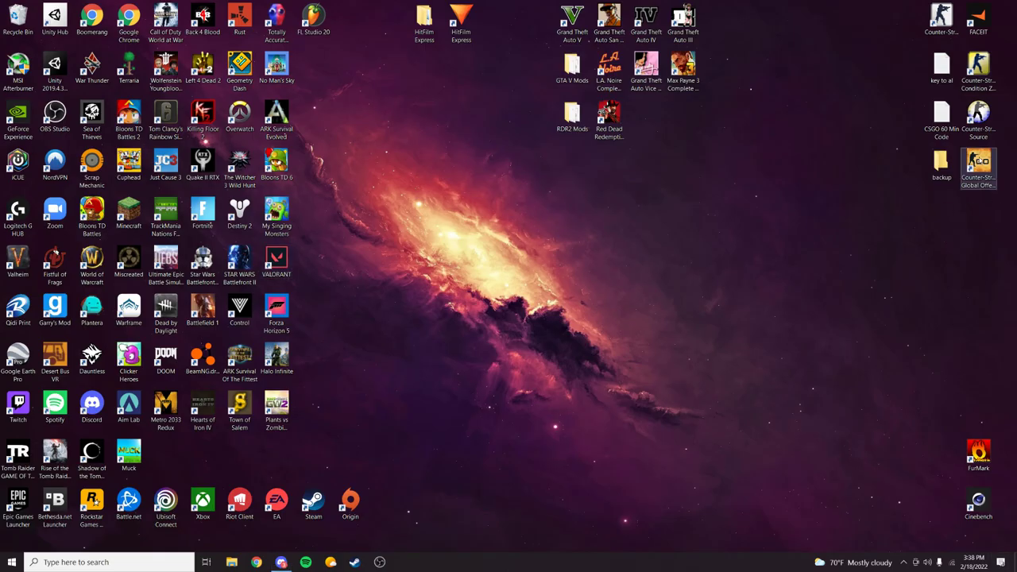
Launch Discord from its desktop shortcut
double_click(979, 167)
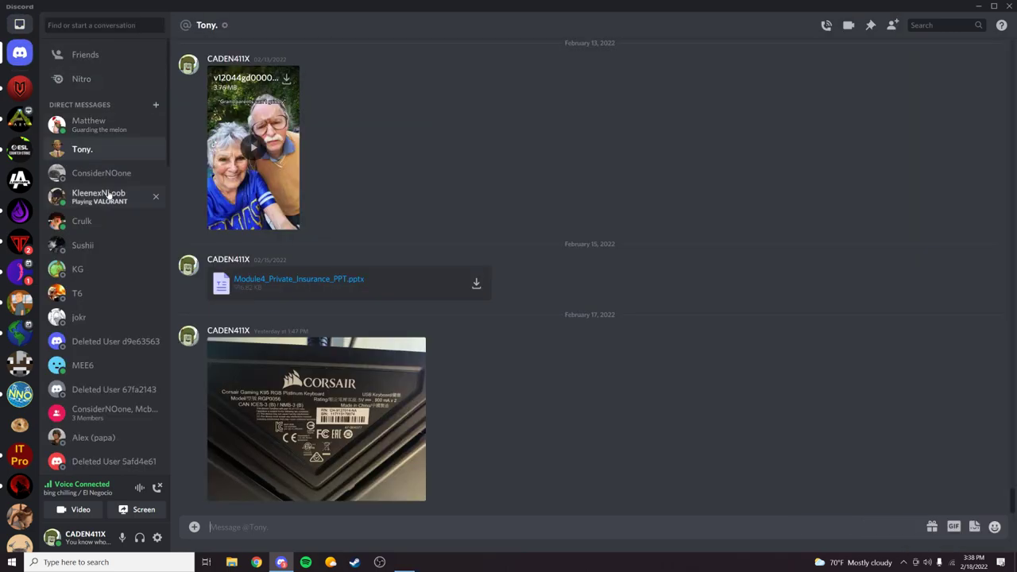
Send a direct message to the friend playing VALORANT, then switch to CS:GO
click(11, 562)
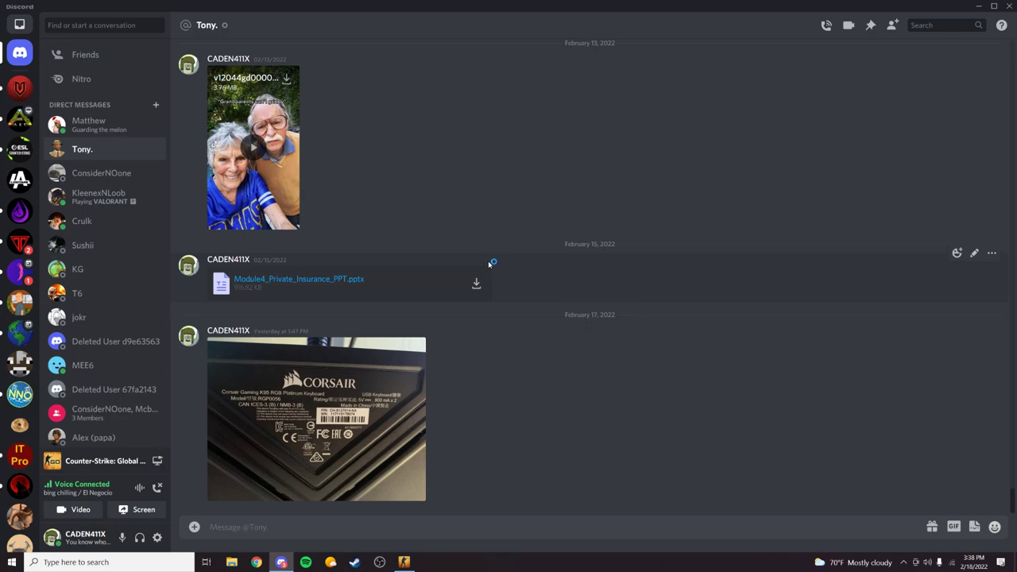
click(98, 197)
text(come get yo)
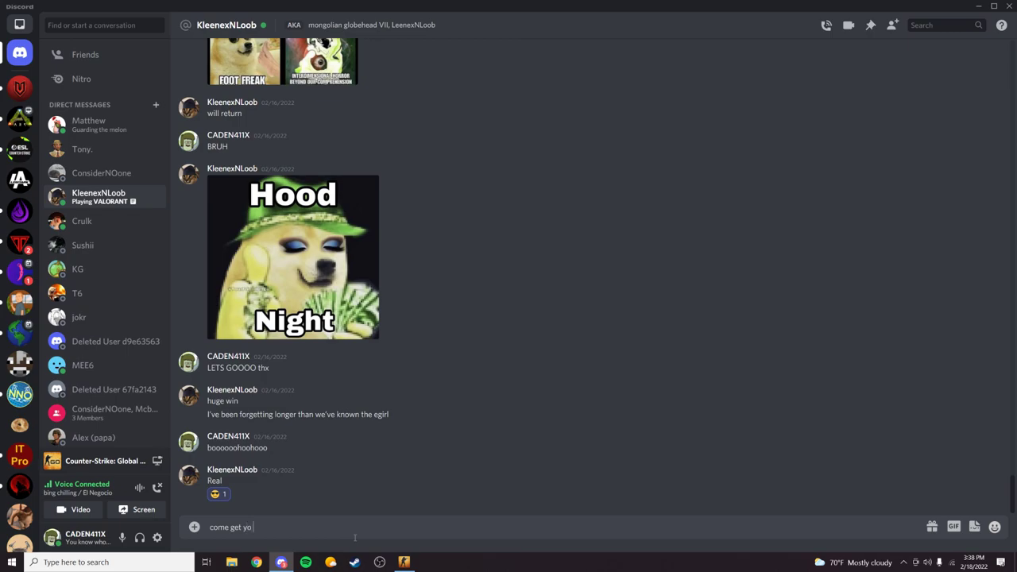
key(enter)
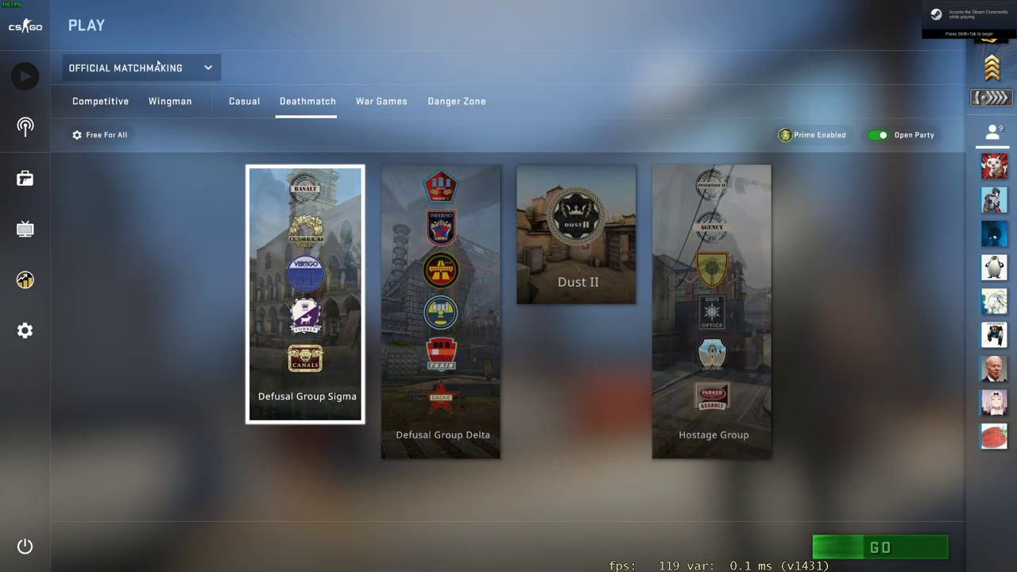
Pick the Aim Botz workshop map in Custom mode and start loading it
click(139, 66)
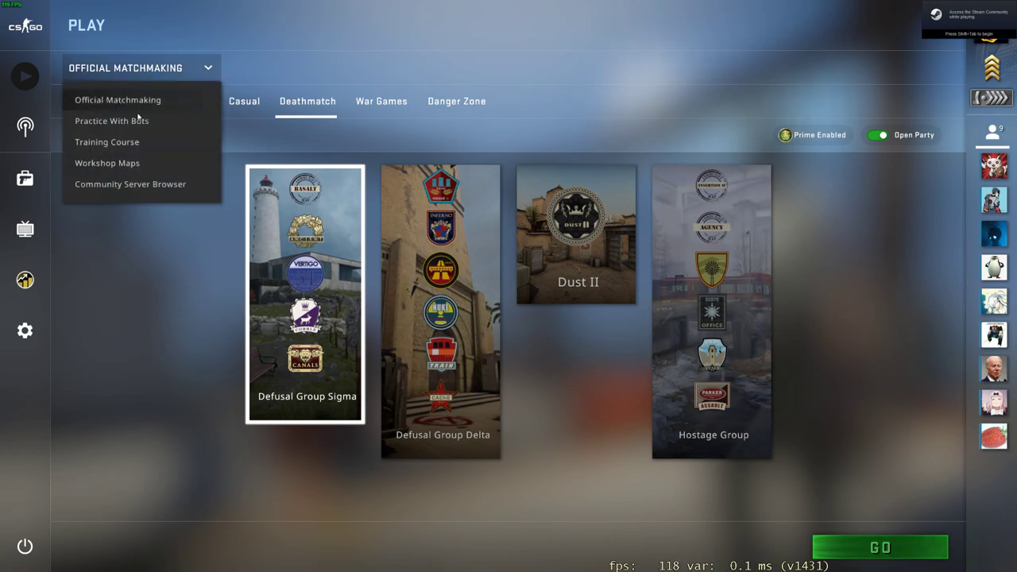
click(107, 162)
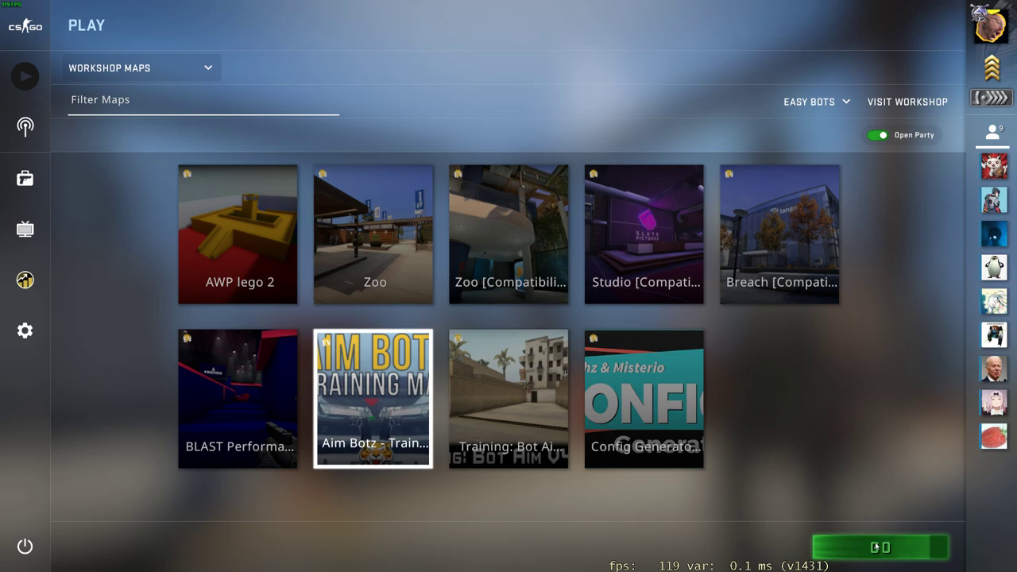
click(877, 547)
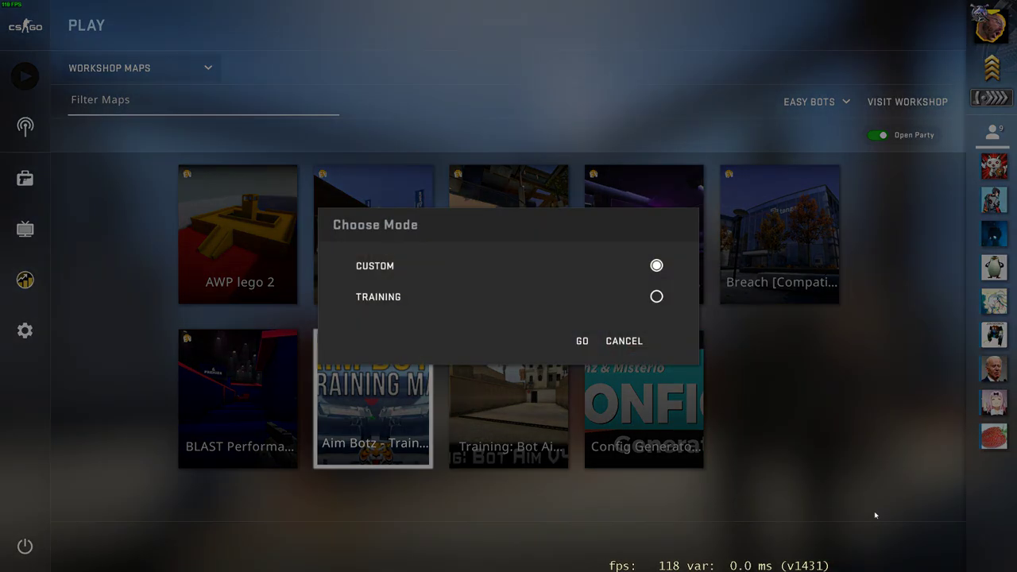
mouse_move(604, 342)
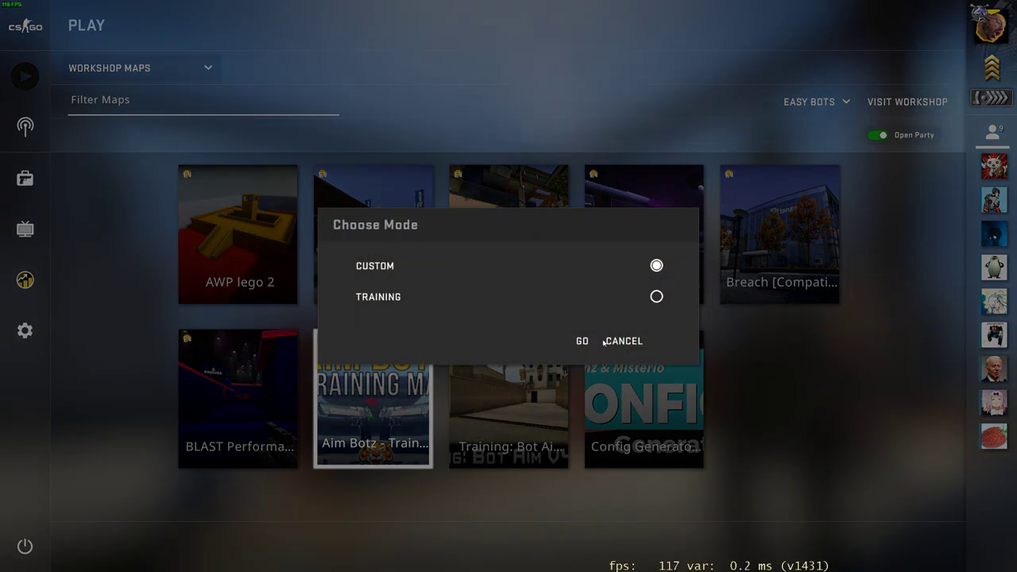
click(582, 340)
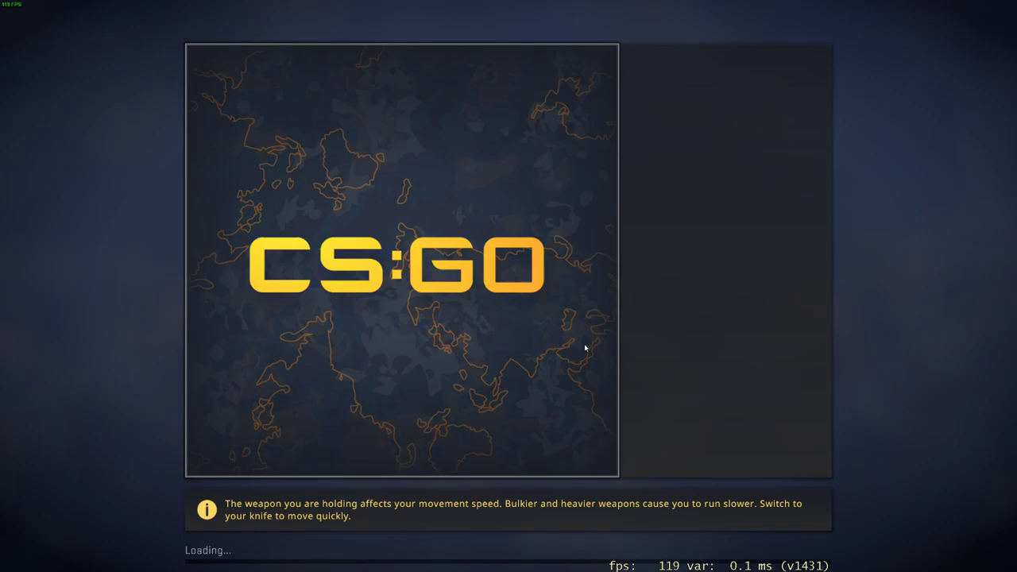